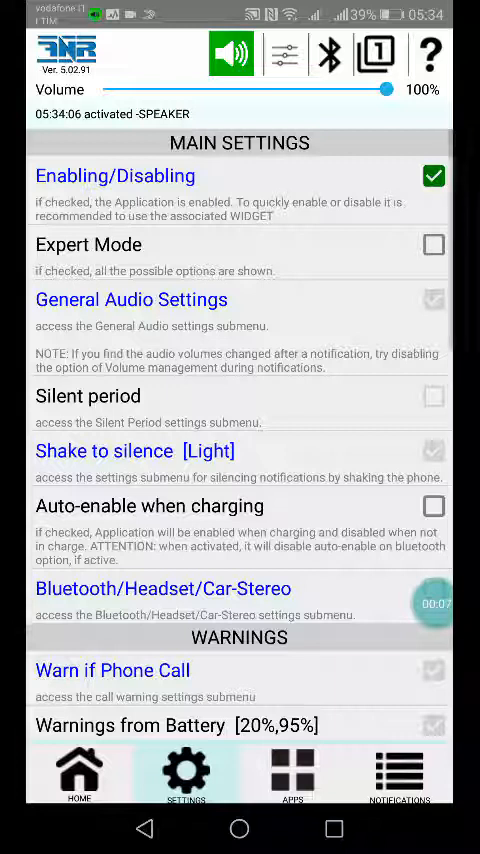
Step: Lower the speaking volume to try it, then bring it back up to 100%
left_click_drag(384, 90, 180, 90)
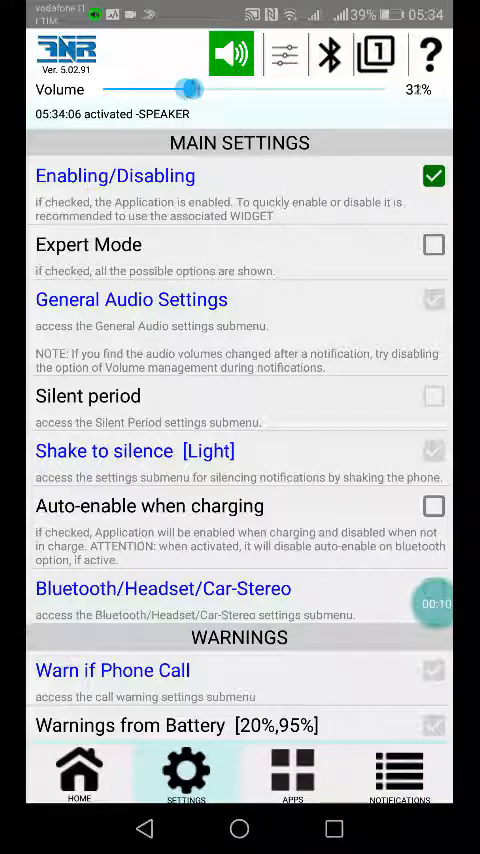
left_click_drag(182, 88, 378, 88)
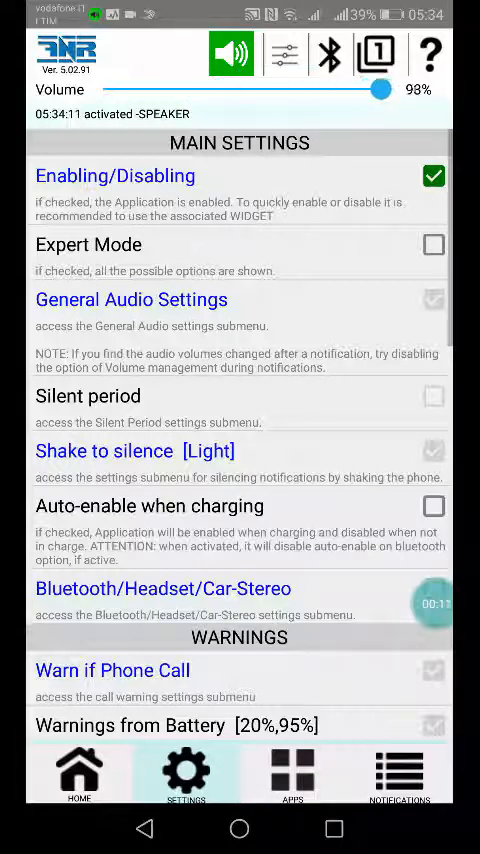
left_click_drag(376, 92, 400, 92)
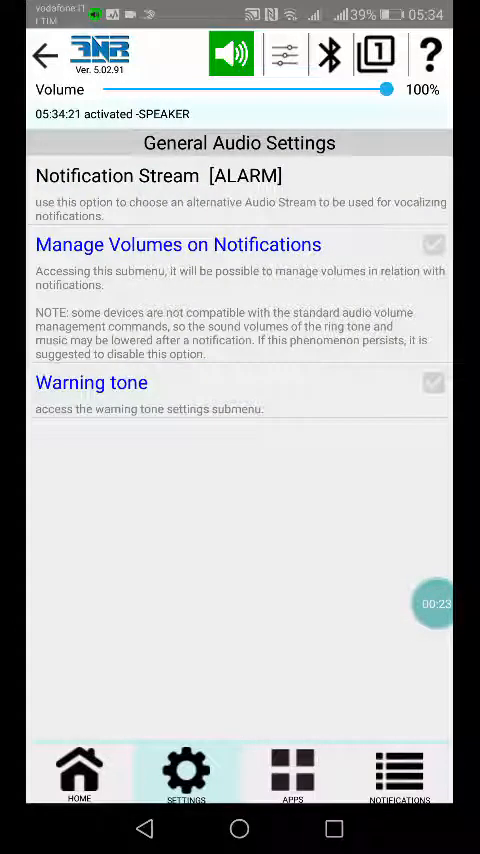
Step: Review the Notification Stream choices and close them keeping Alarm selected
left_click(156, 176)
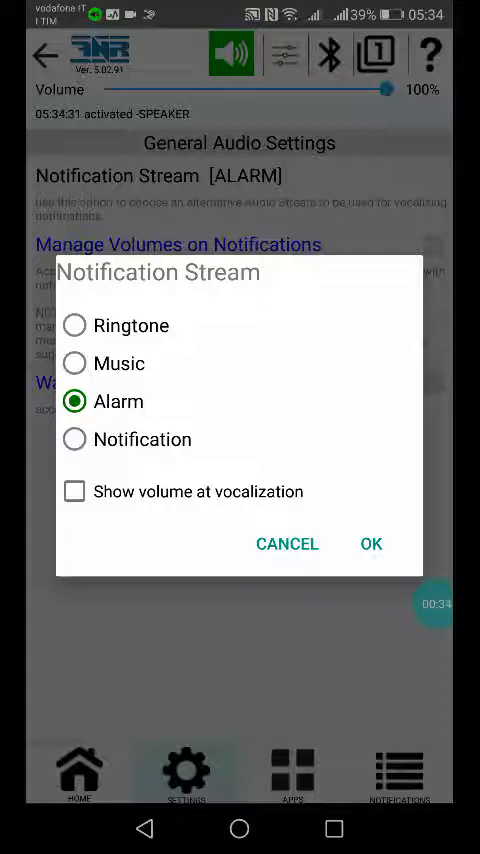
left_click(370, 544)
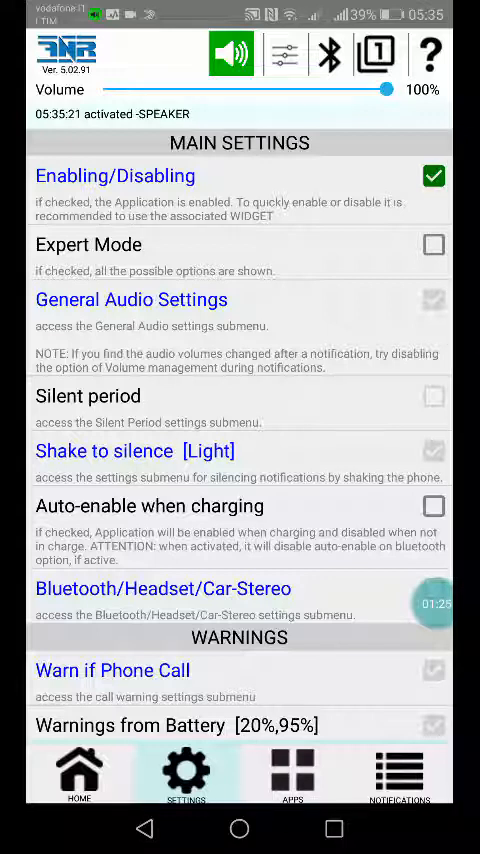
Step: Switch the app off and back on, then enable Expert Mode
left_click(430, 176)
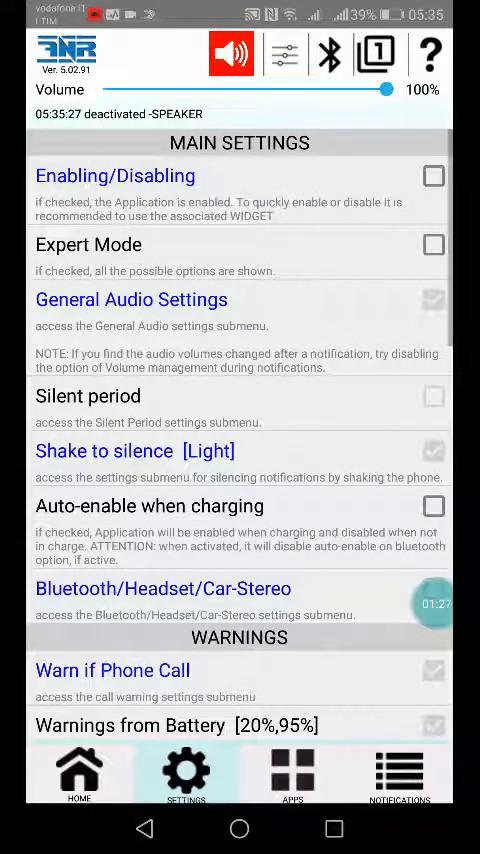
left_click(432, 178)
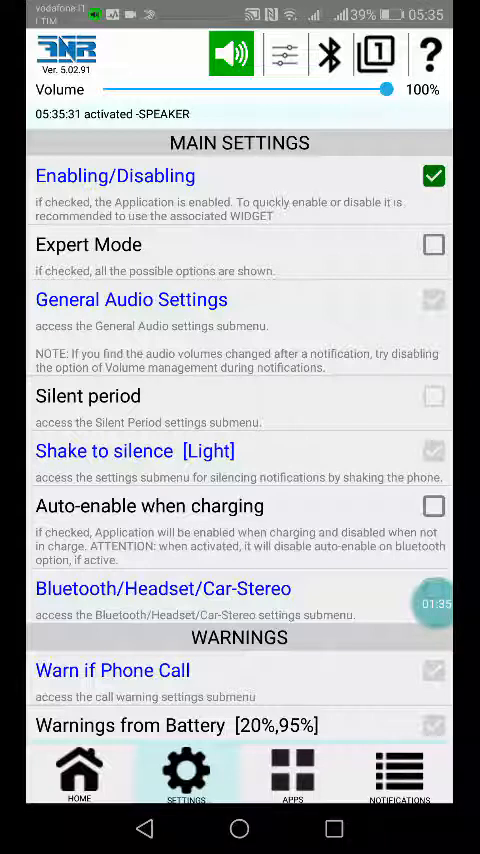
left_click(432, 244)
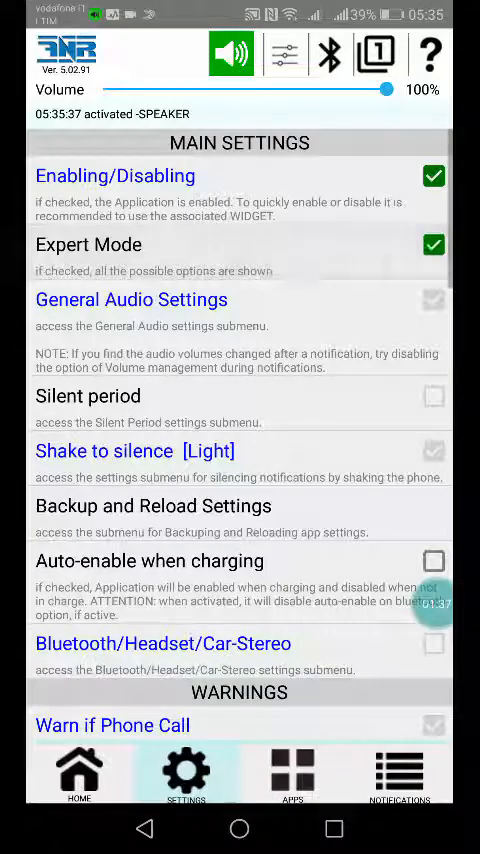
left_click(440, 252)
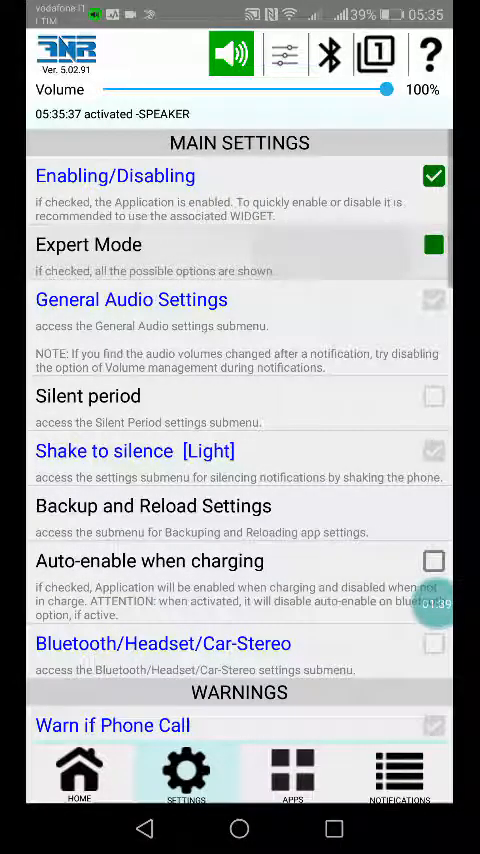
Step: Browse the extra Expert Mode options and return to the main settings list
scroll("down", 3)
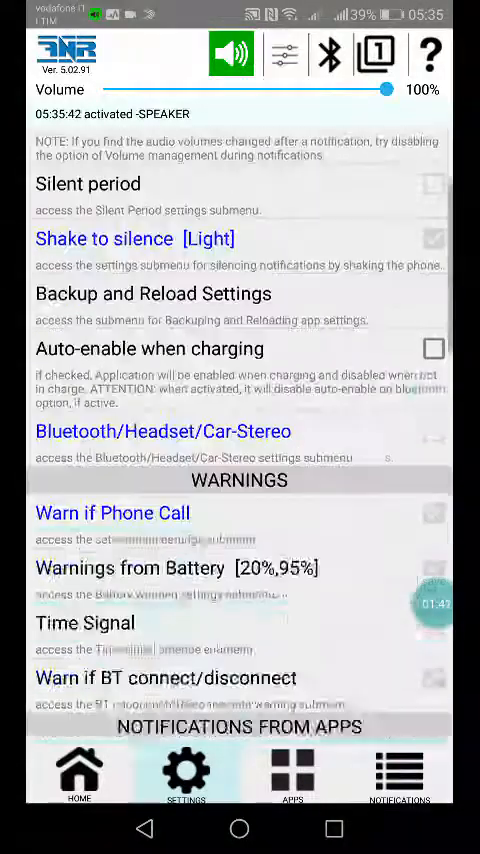
scroll("down", 3)
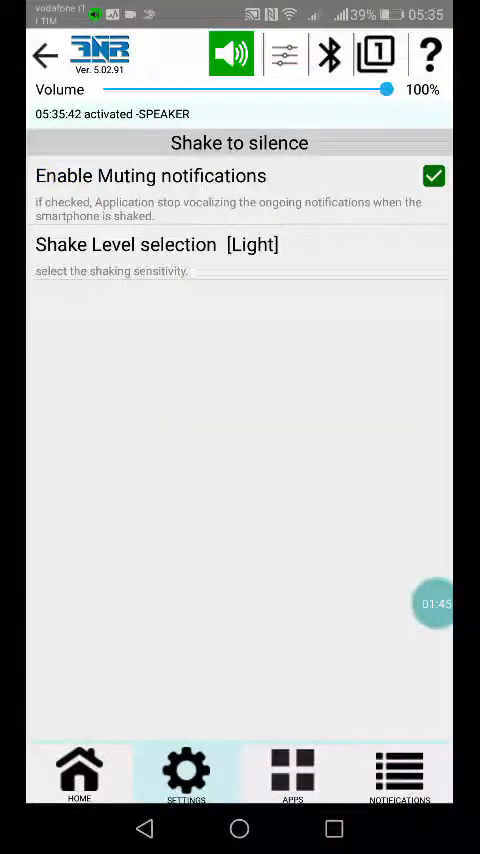
scroll("down", 3)
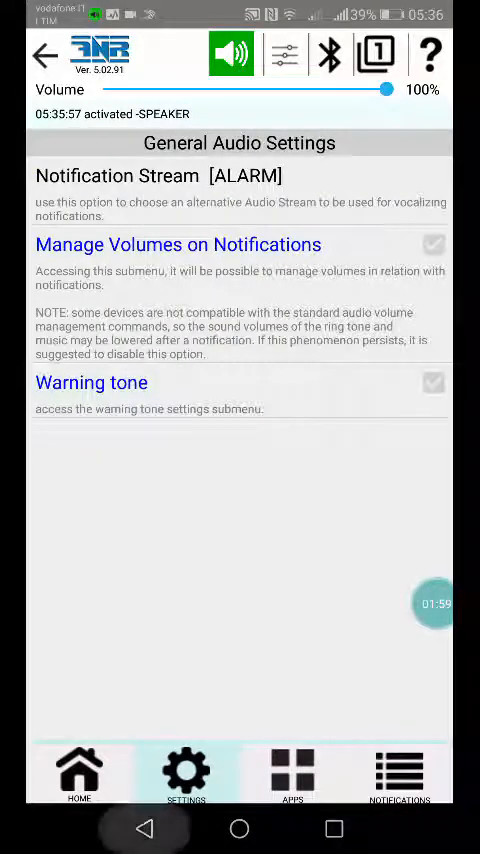
left_click(32, 54)
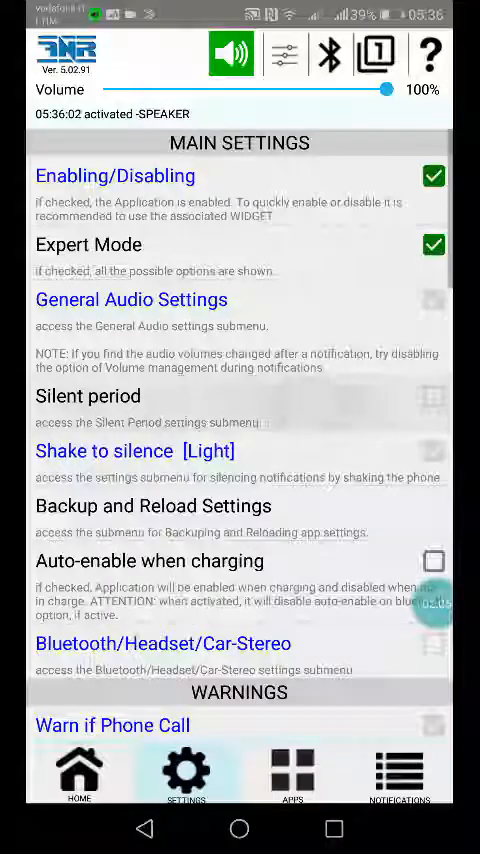
Step: Review the weekday 21:00–07:00 silent period rule unchanged and close the rule list
left_click(88, 396)
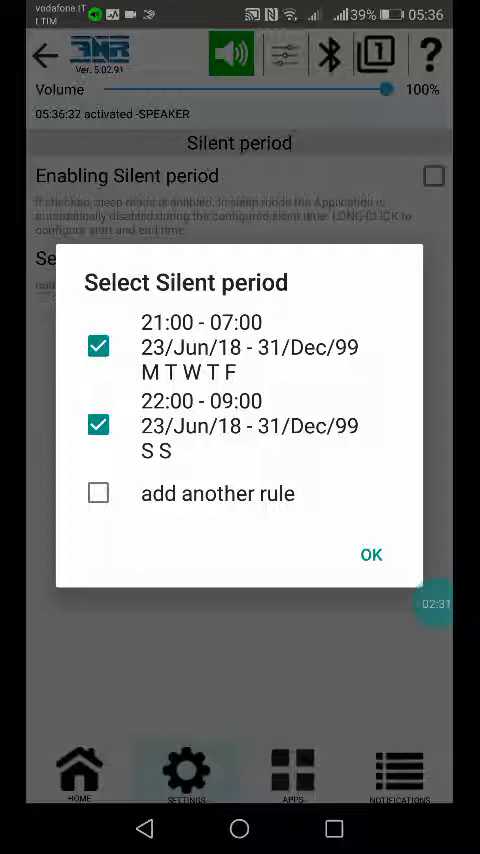
left_click(200, 348)
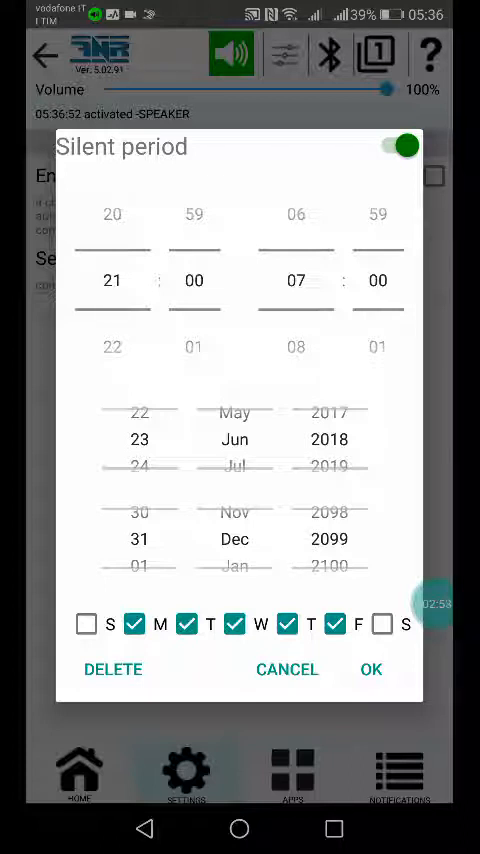
left_click(370, 668)
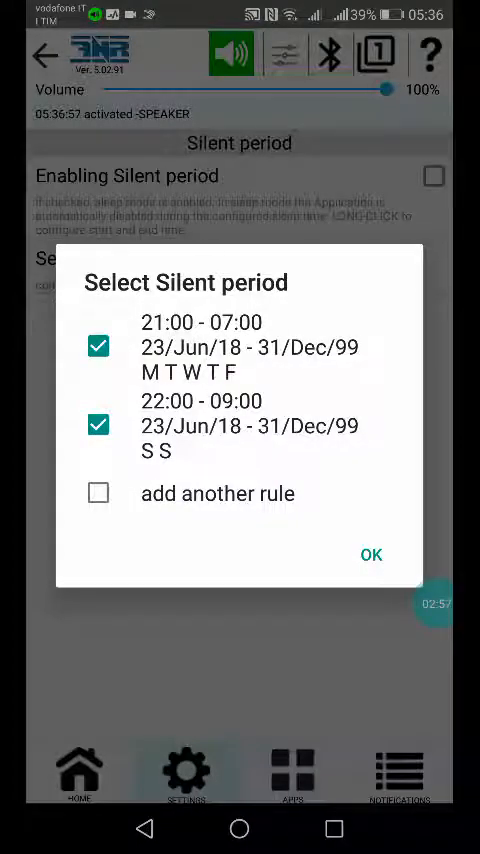
left_click(372, 554)
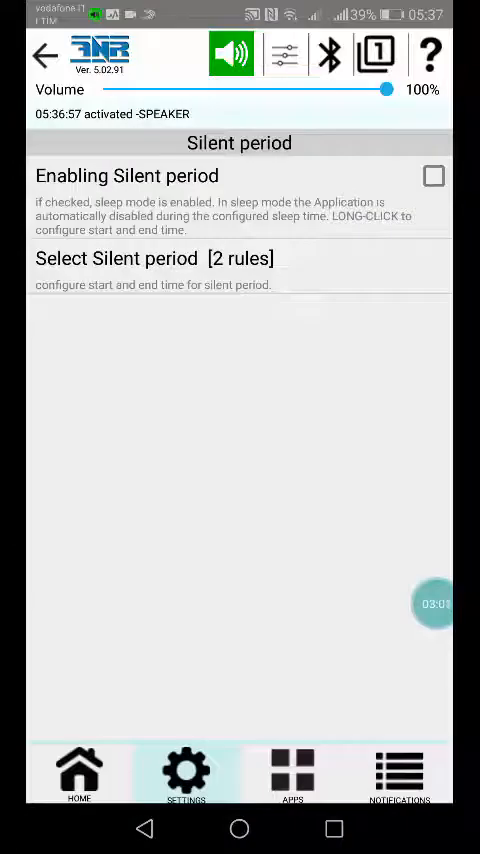
left_click(432, 176)
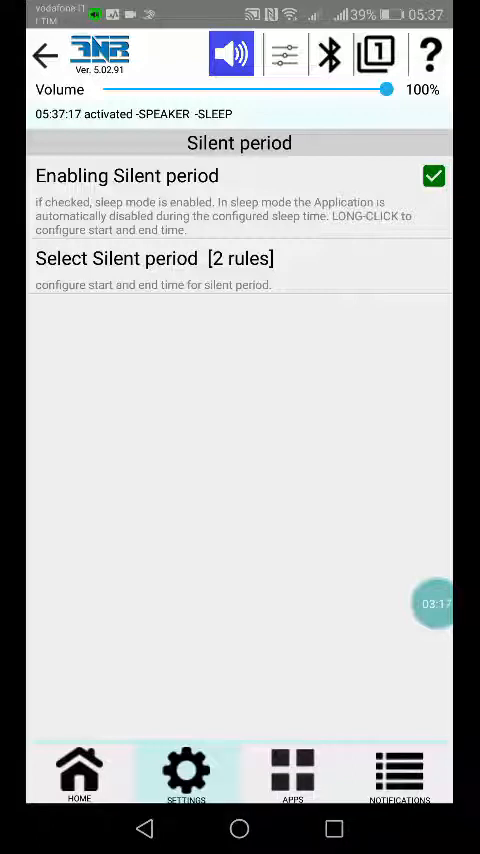
left_click(432, 176)
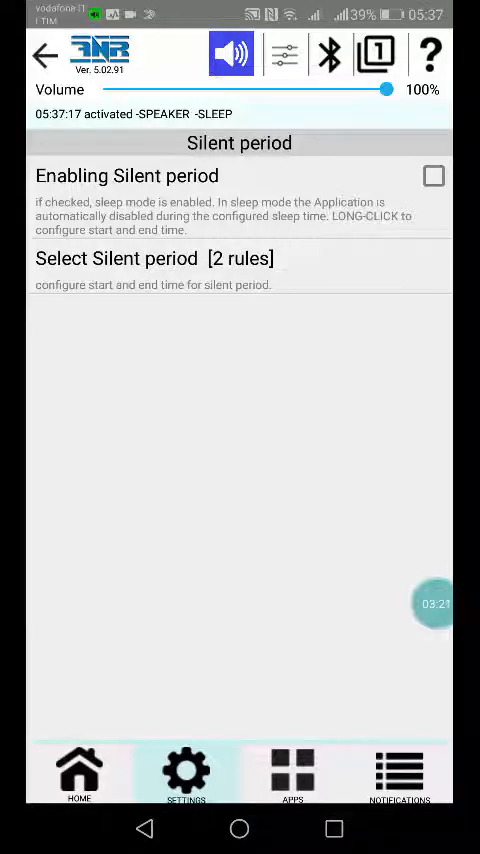
left_click(38, 54)
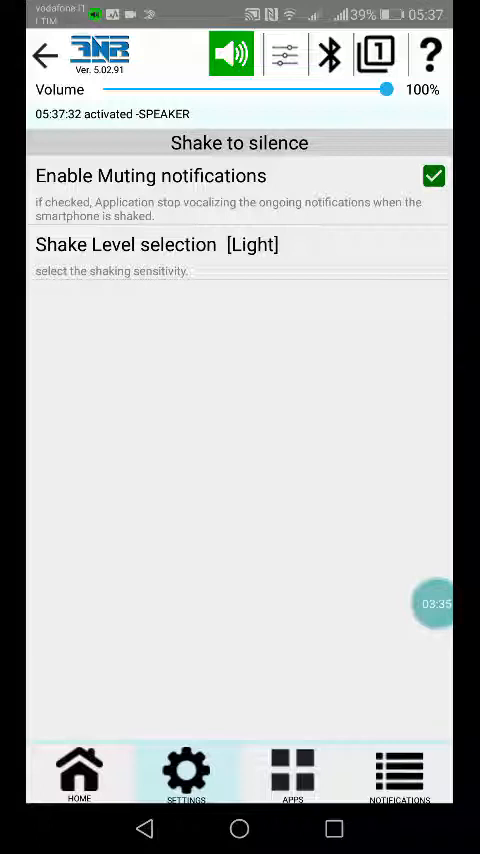
Step: Review the Shake Level choices and confirm Light as the sensitivity
left_click(156, 244)
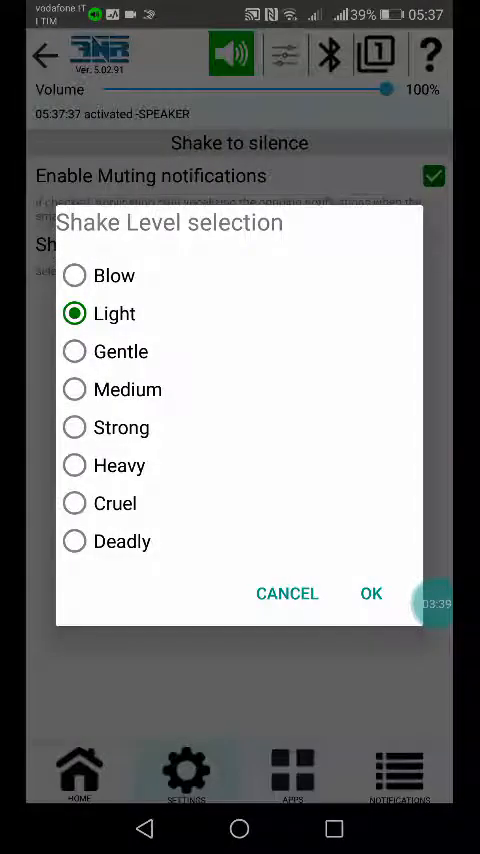
left_click(370, 592)
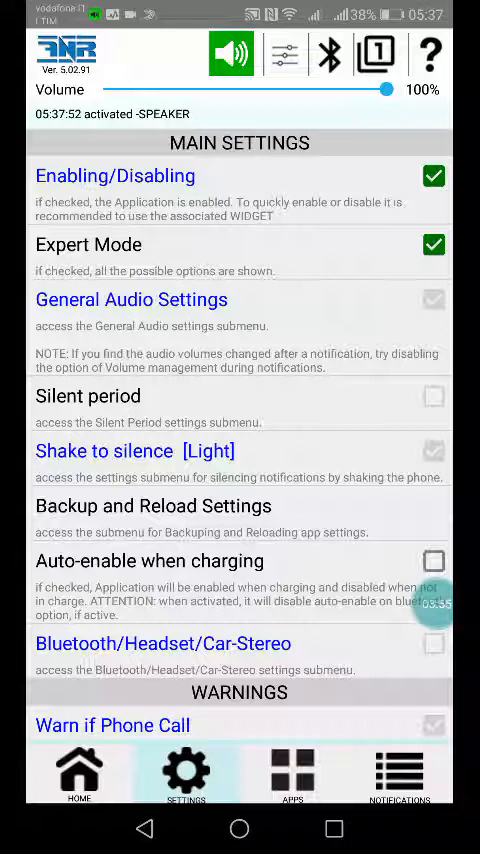
left_click(156, 506)
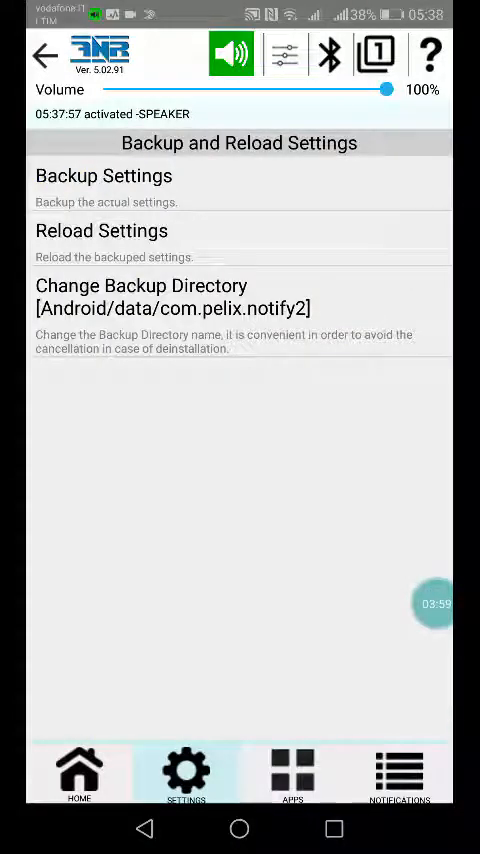
left_click(32, 54)
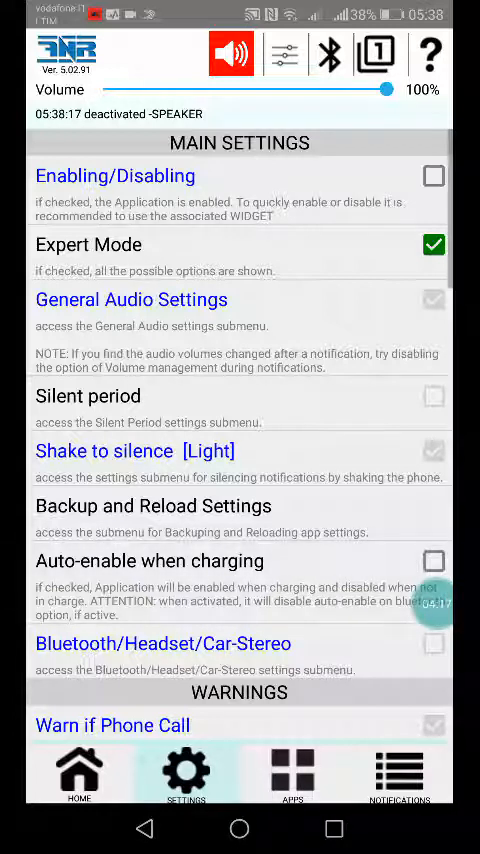
left_click(432, 178)
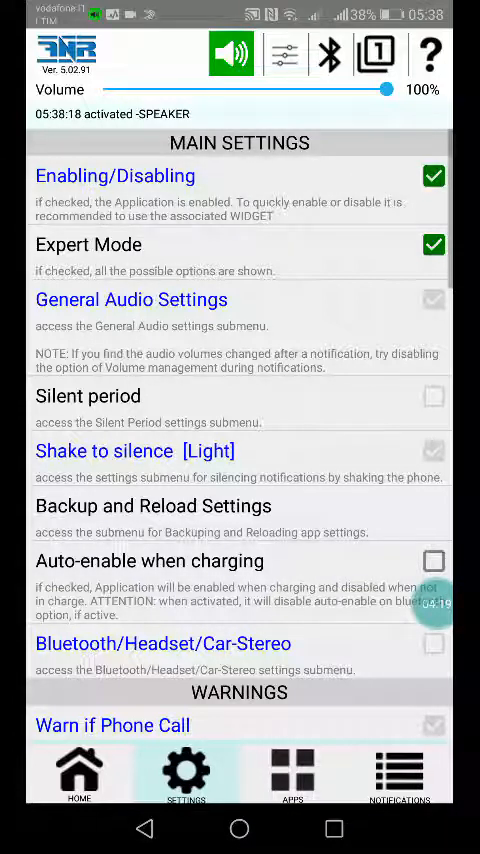